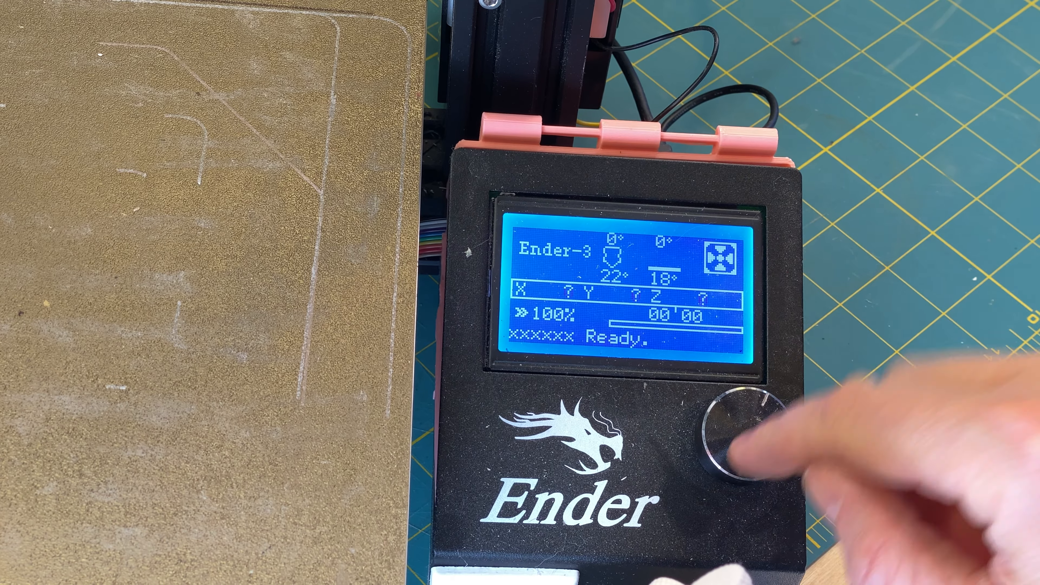
- Navigate from the Main menu into Temperature and select the nozzle temperature
left_click(736, 441)
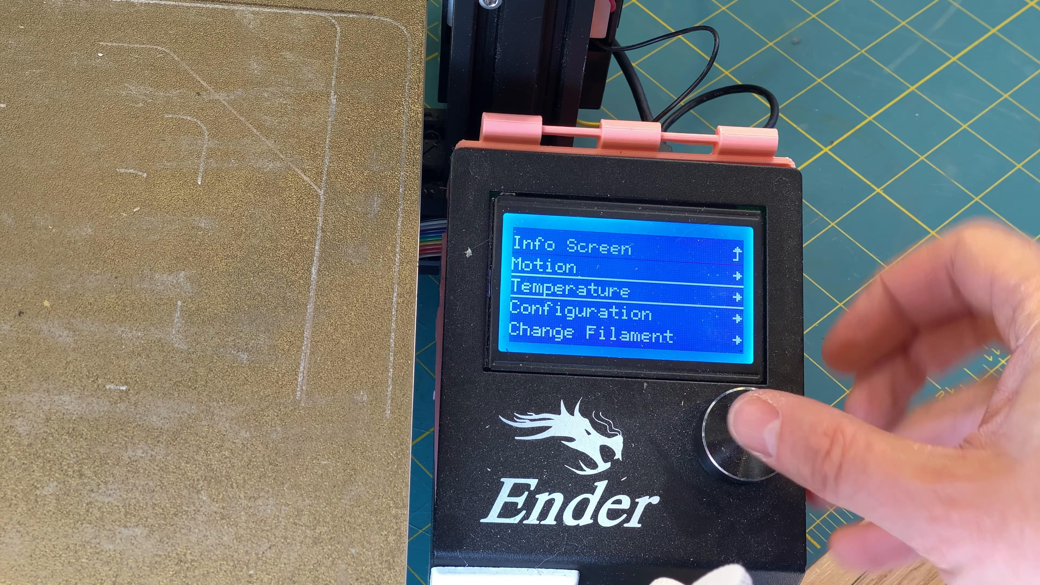
left_click(743, 438)
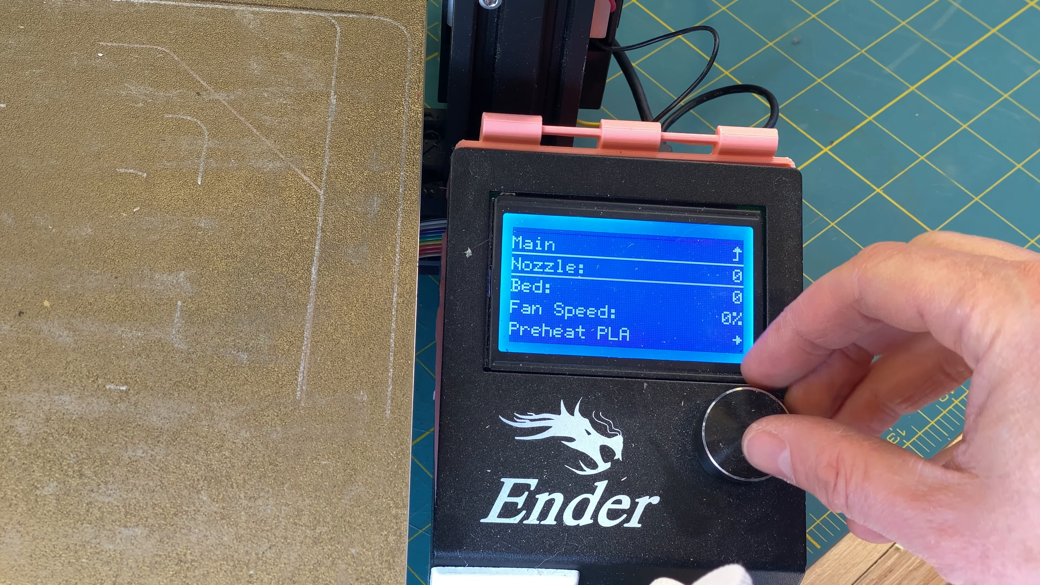
left_click(750, 438)
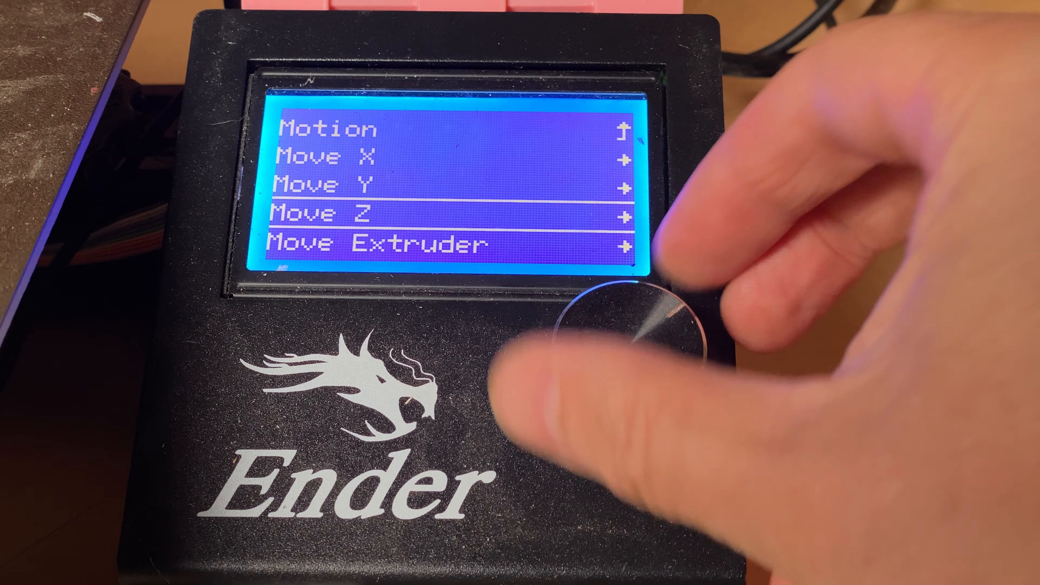
- Select Move Extruder in the Motion menu
left_click(637, 351)
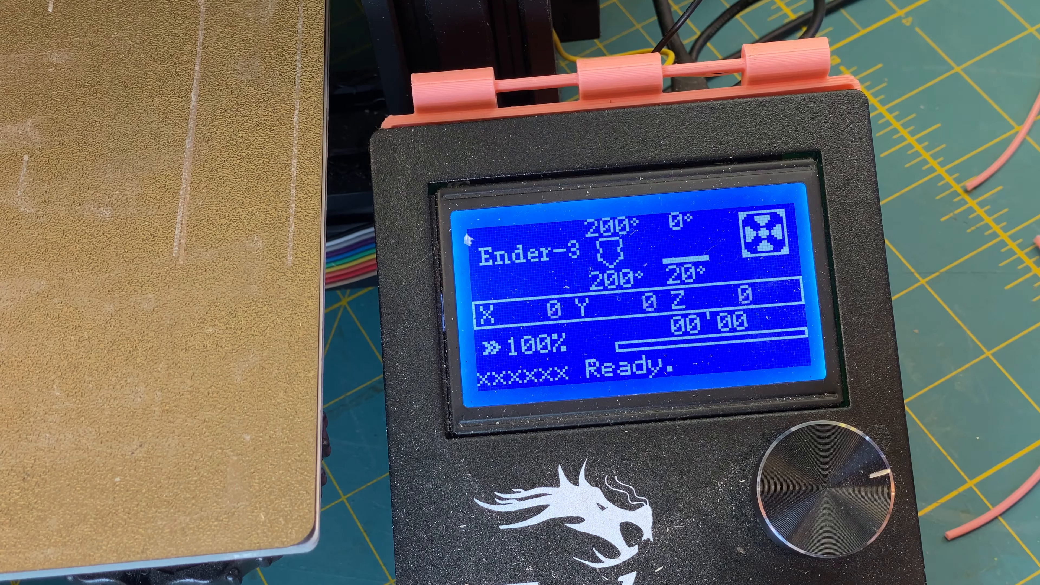
left_click(821, 490)
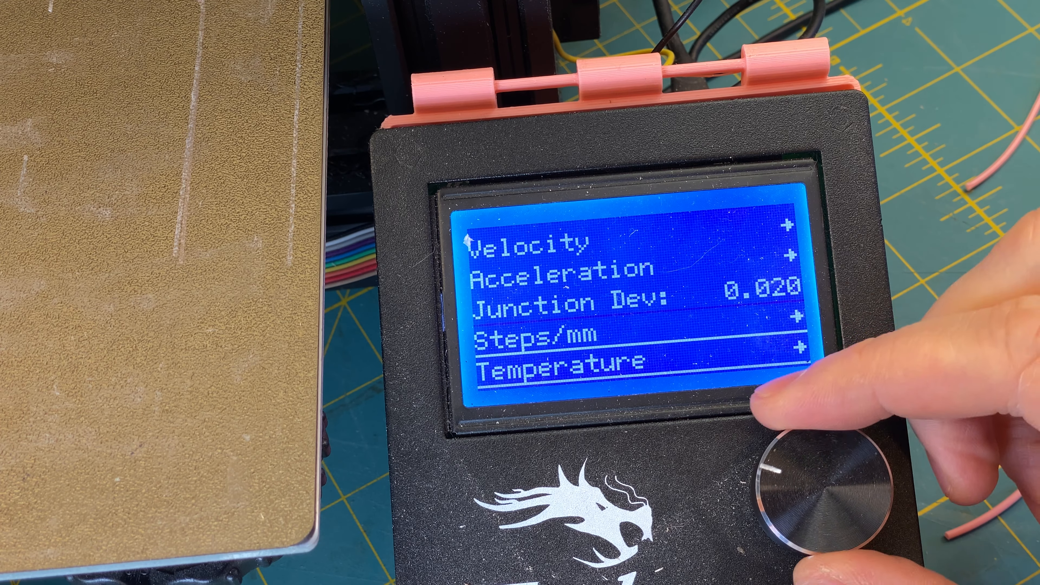
left_click(825, 494)
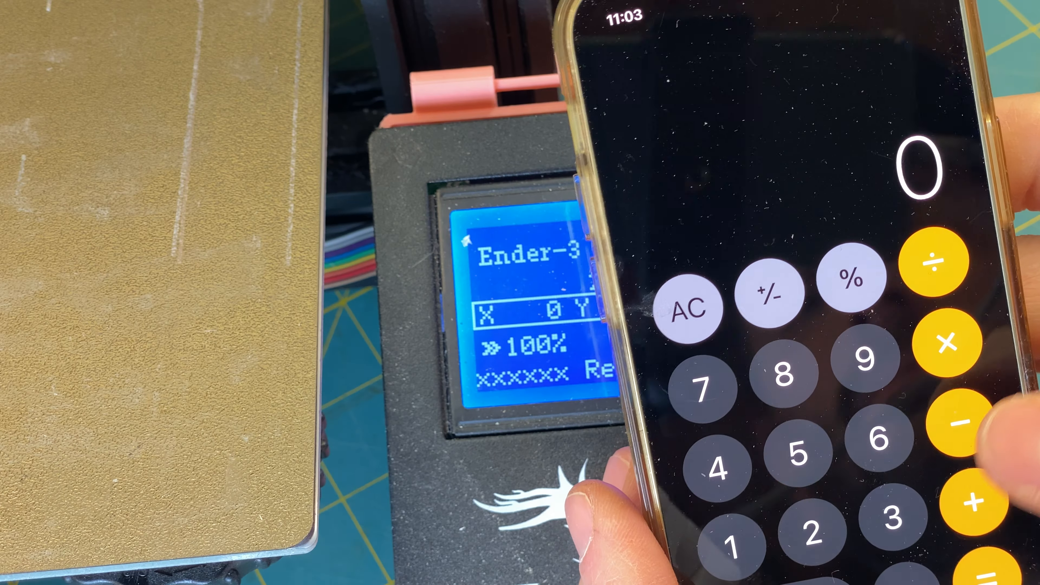
- Compute the new E value on the calculator, then show Steps/mm (X 80, Y 80, Z 400, E 95)
left_click(807, 444)
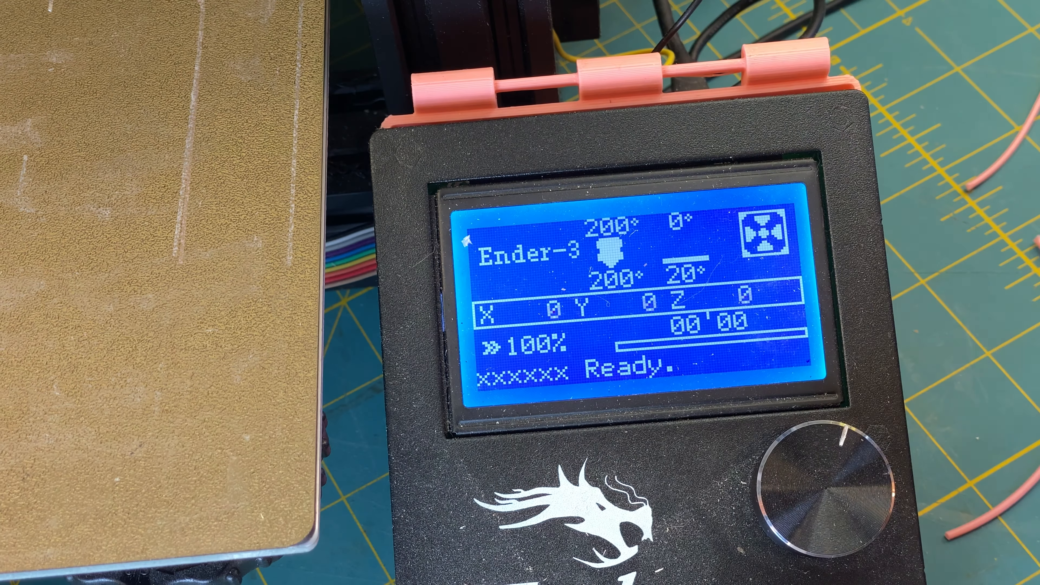
left_click(816, 478)
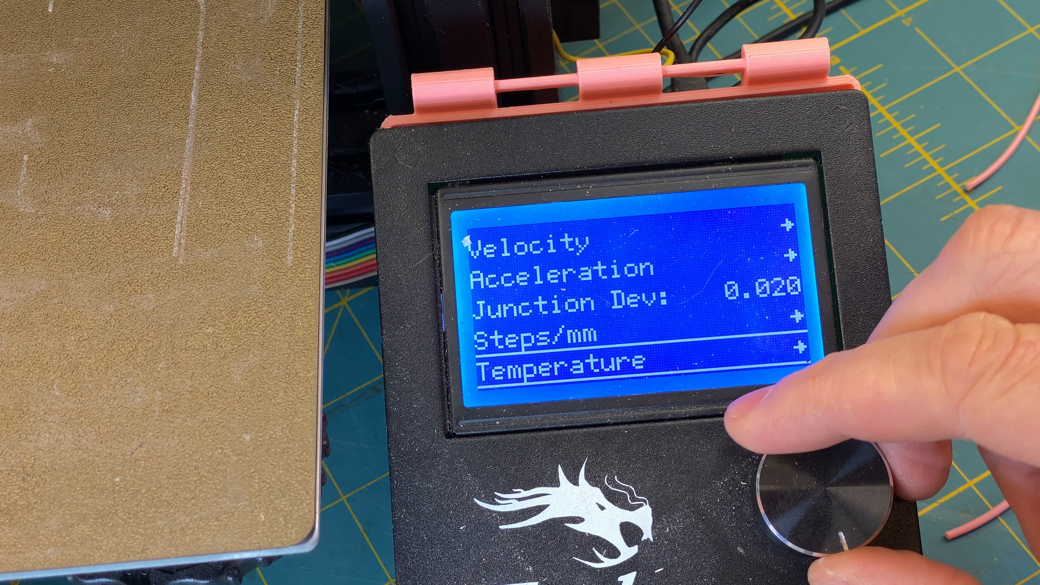
left_click(822, 488)
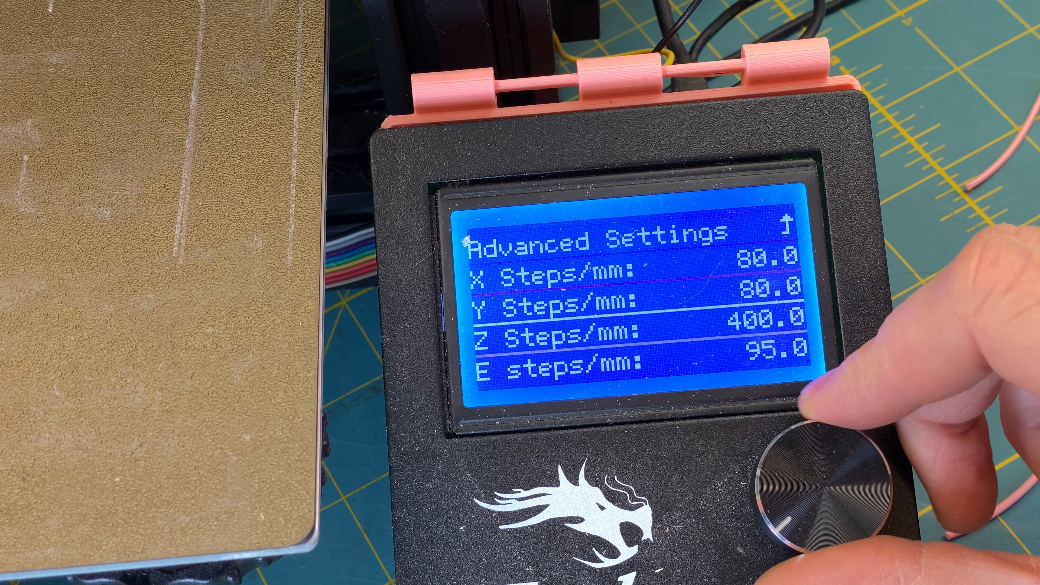